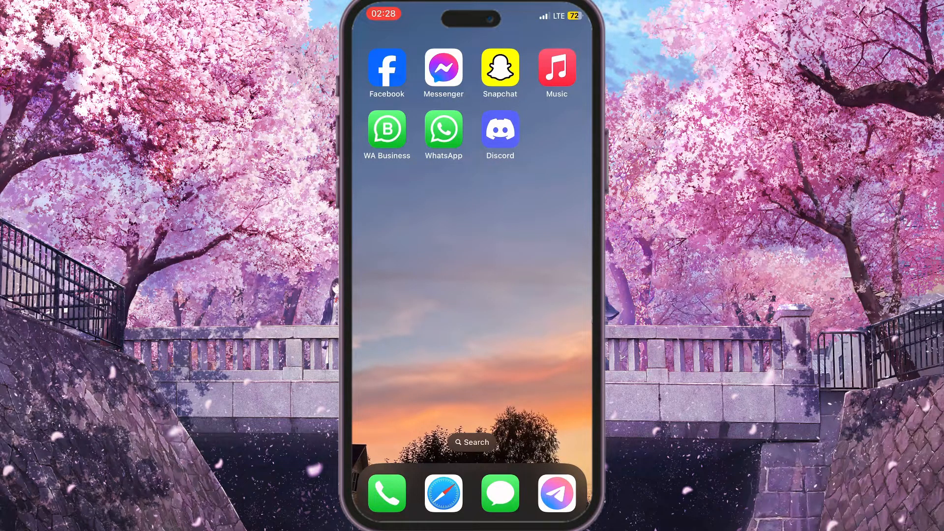
Step: Launch Safari from the dock, landing on the Google results for 'discord'
click(442, 494)
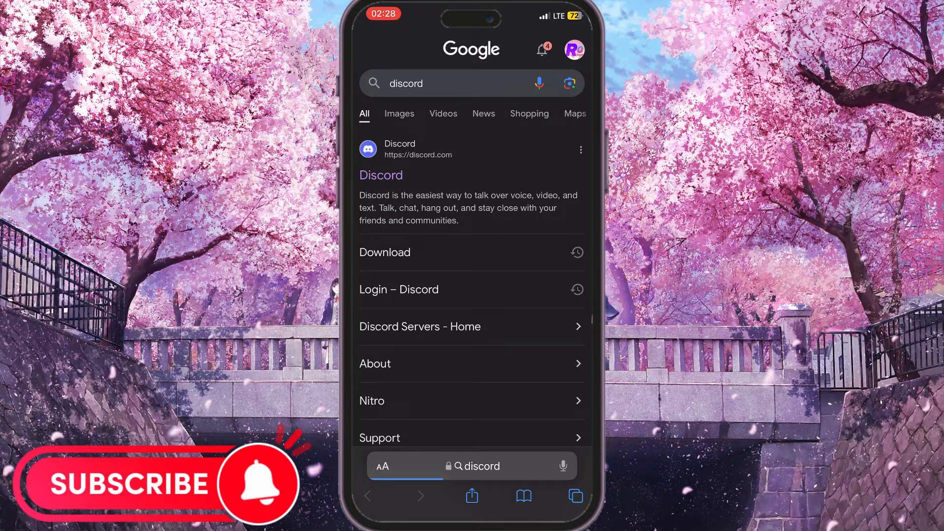
Step: Scroll the results past Wikipedia and YouTube until the discordapp.com 'Discord App' listing shows
scroll(down, 3)
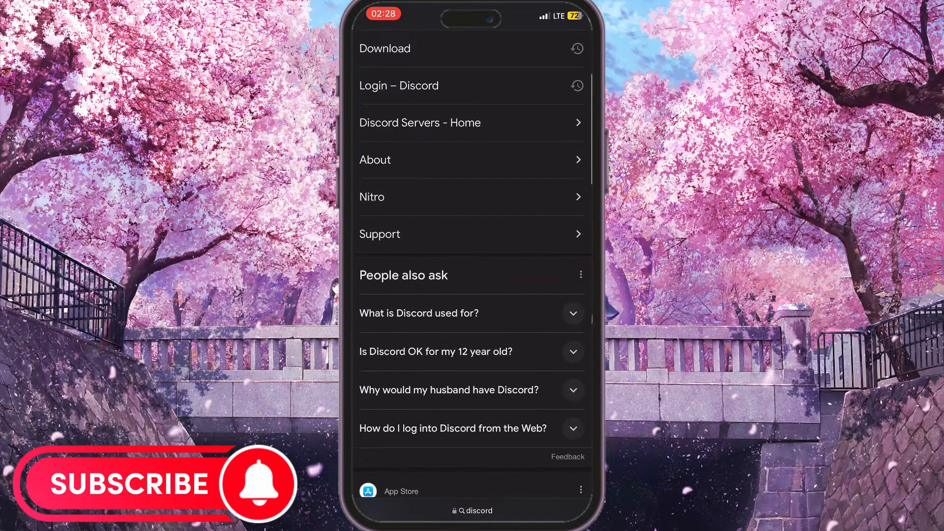
scroll(down, 3)
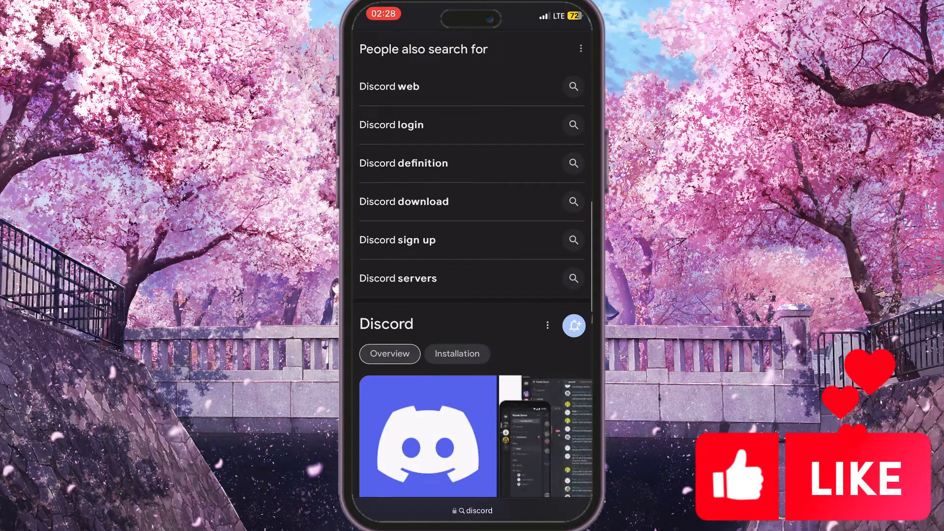
scroll(down, 3)
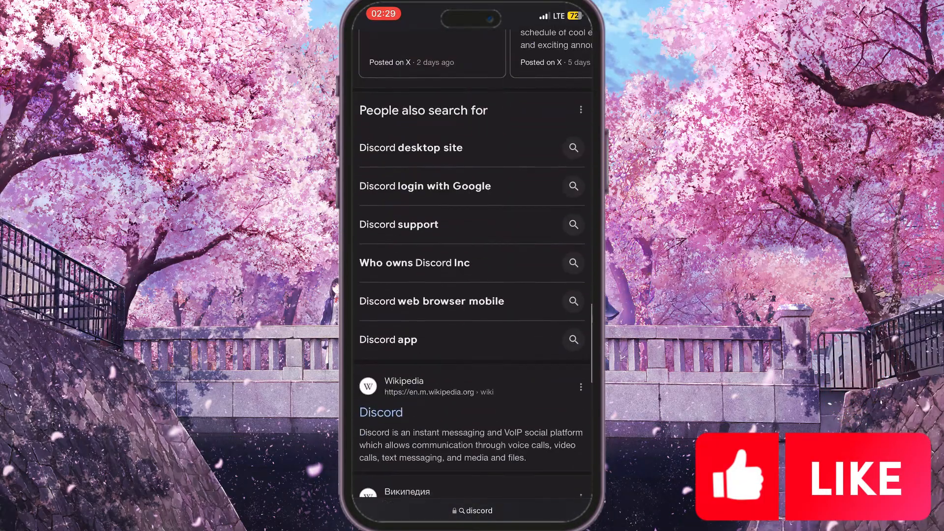
scroll(down, 3)
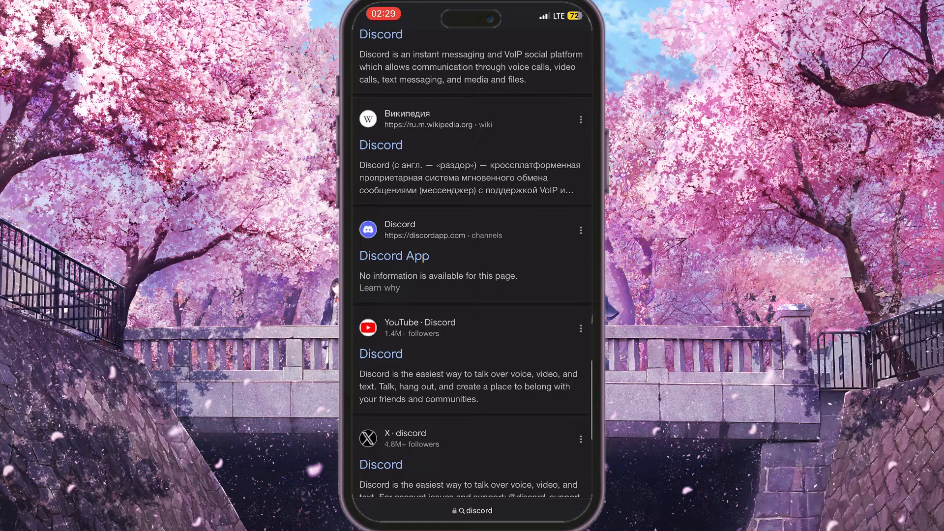